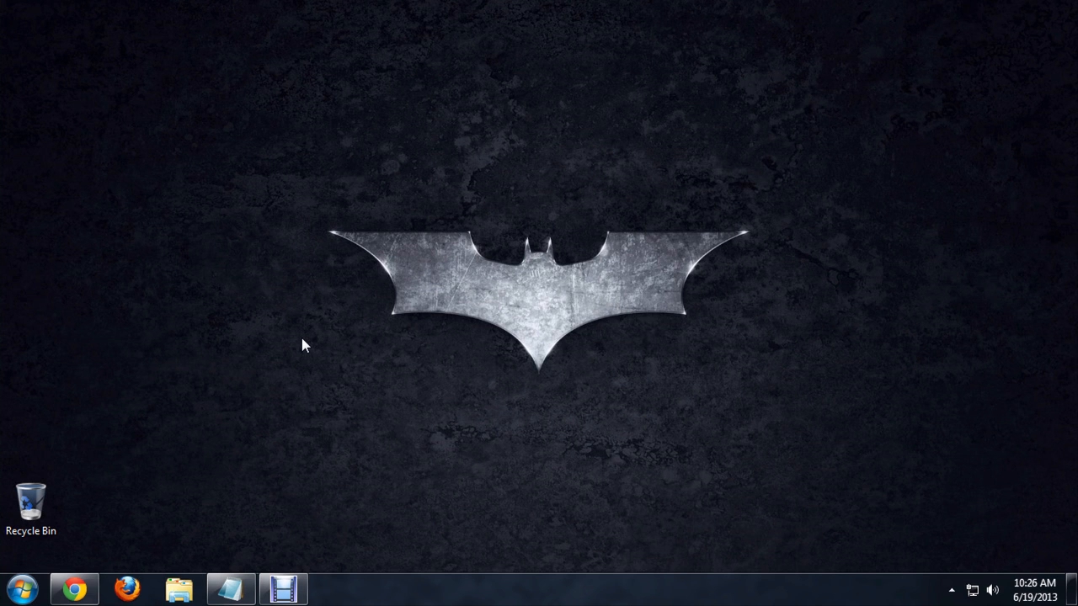
# Step: Run regedit from the Run dialog to start Registry Editor
pyautogui.write('regedit')
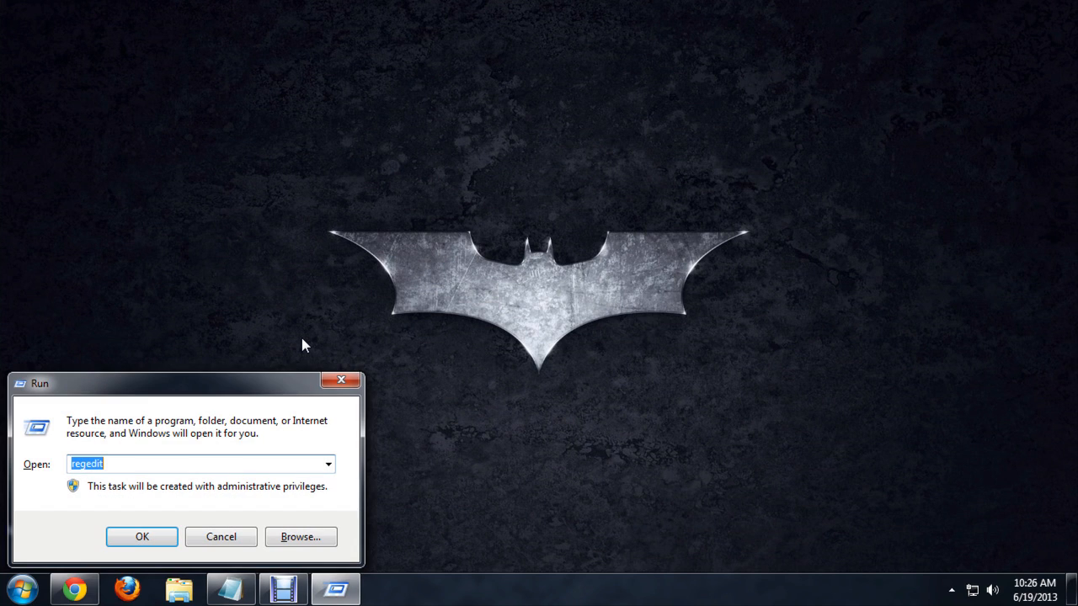
pyautogui.click(87, 464)
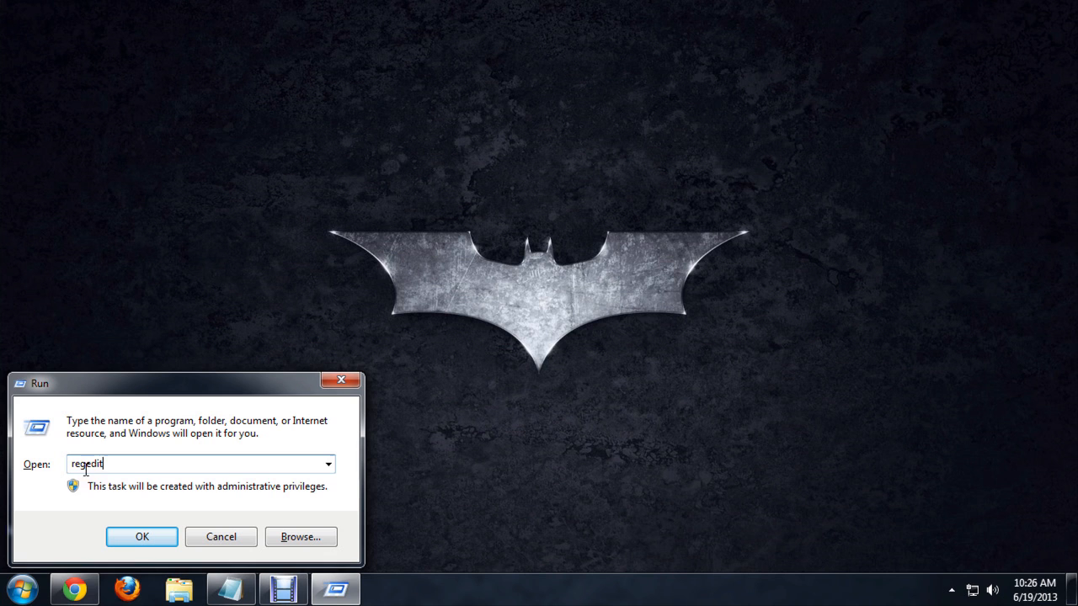
pyautogui.moveTo(153, 540)
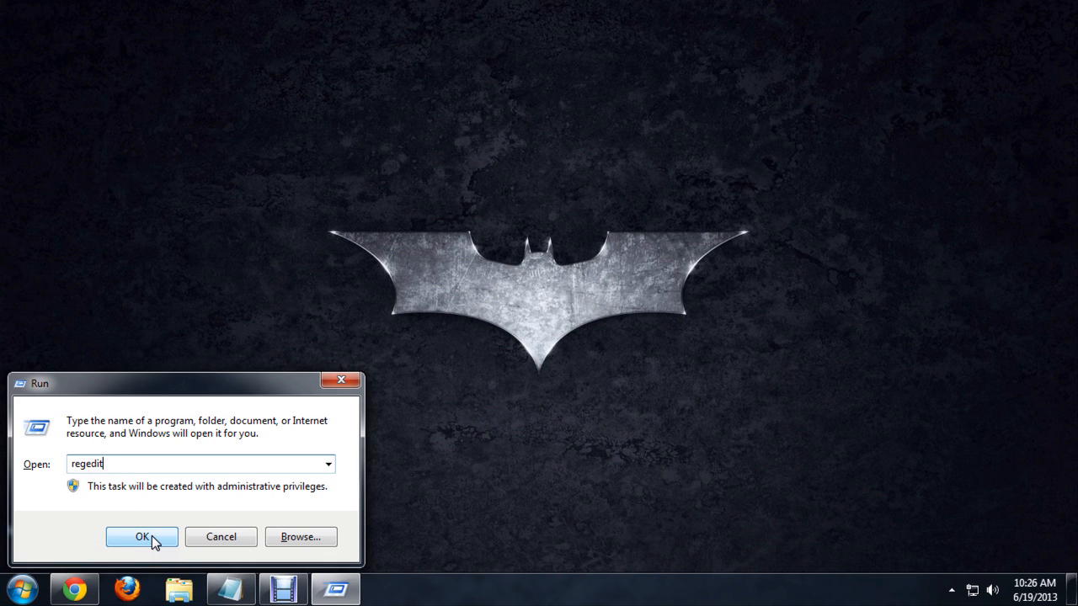
pyautogui.click(149, 536)
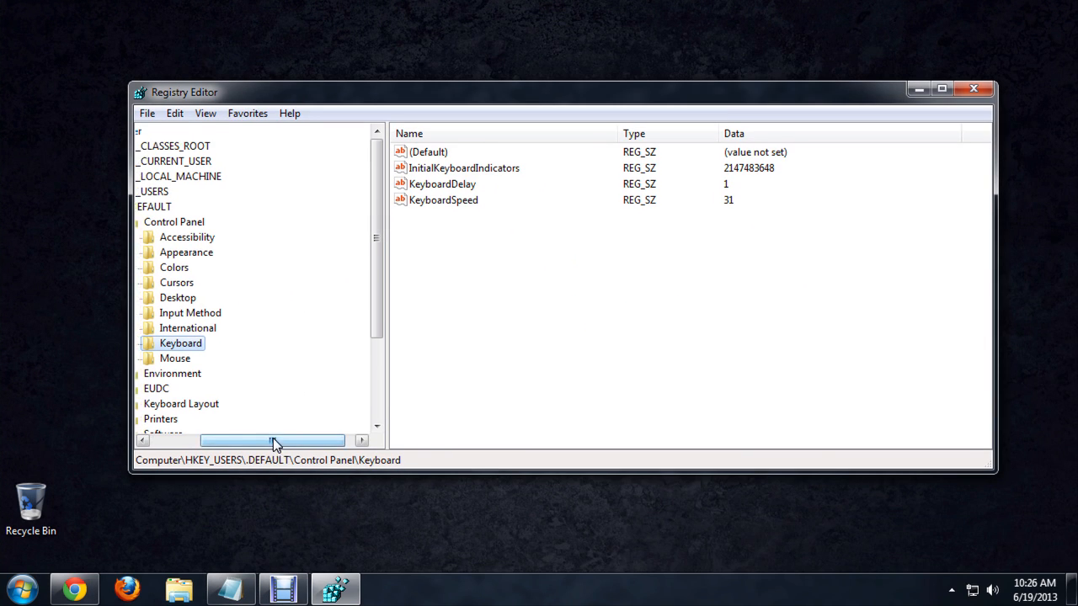
# Step: Search the registry for 'InitialKeyboardIndicators' with Edit > Find
pyautogui.click(147, 113)
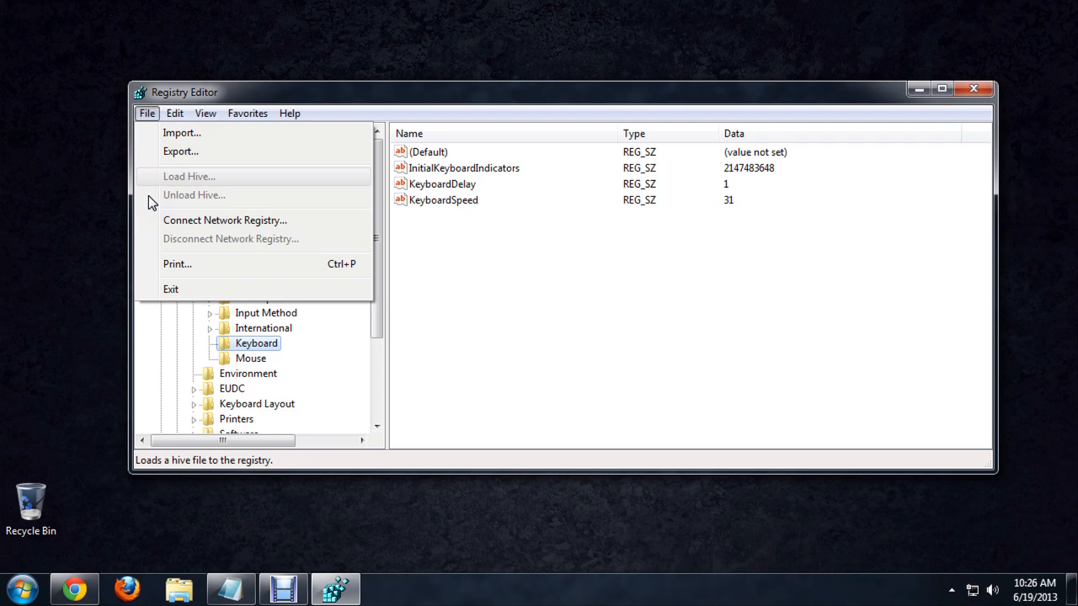
pyautogui.click(174, 113)
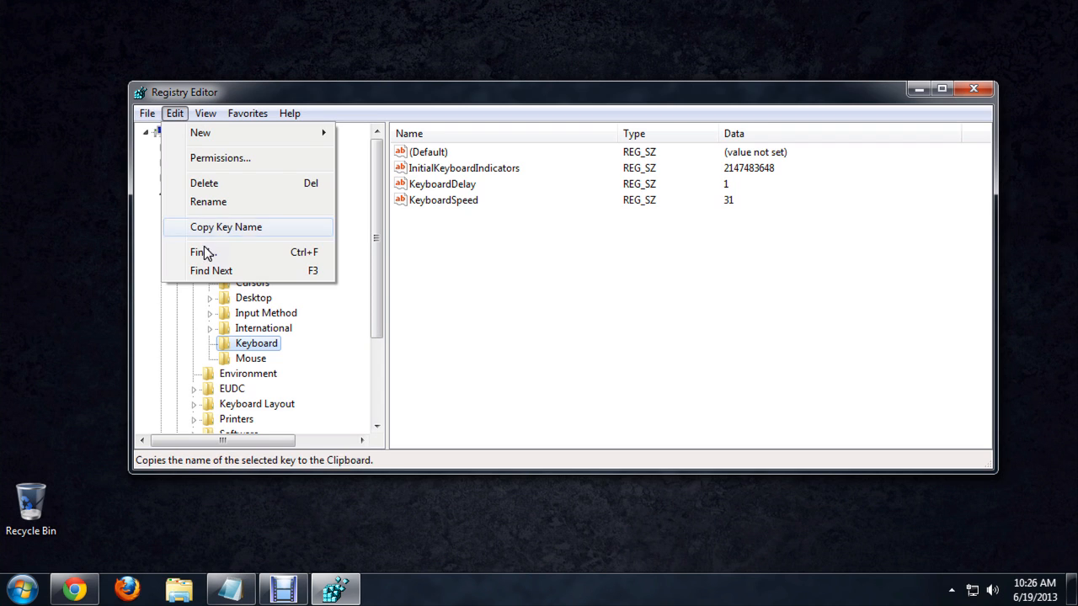
pyautogui.click(199, 252)
pyautogui.write('InitialKeyboardIndicators')
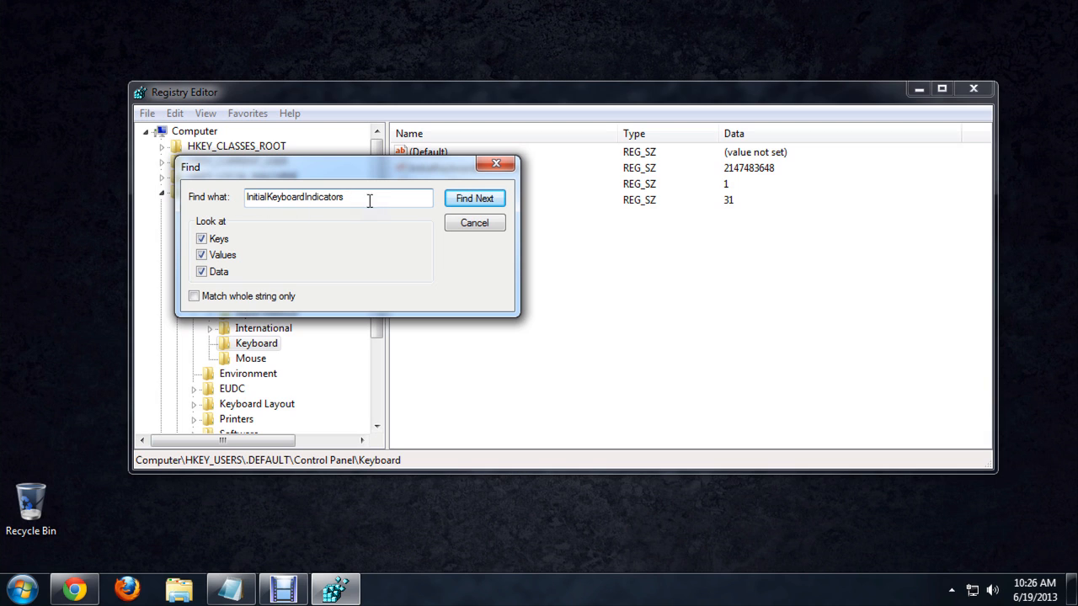
pyautogui.click(474, 198)
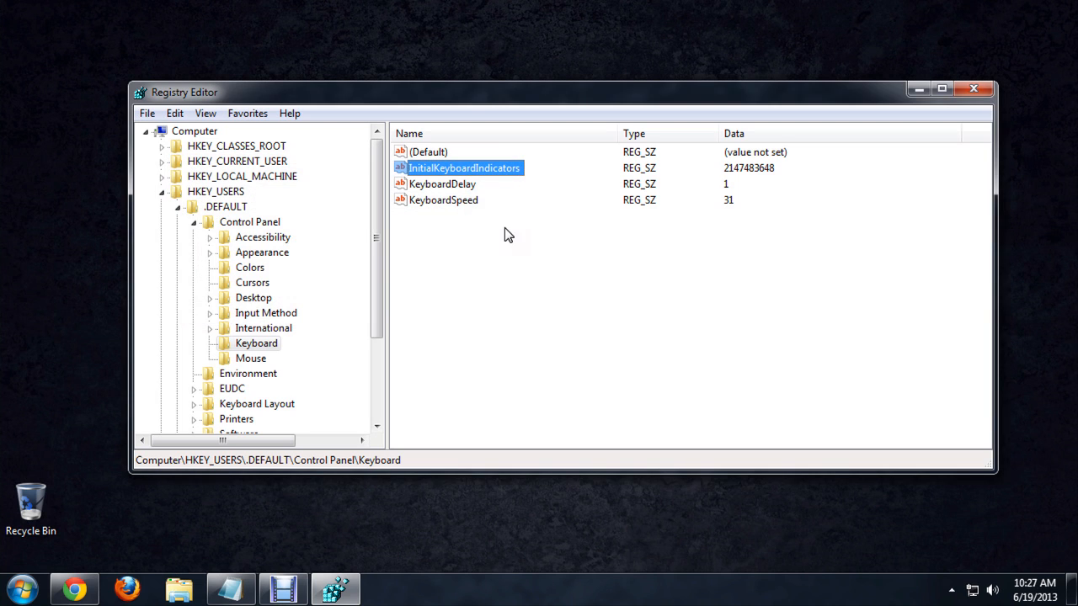
pyautogui.moveTo(218, 197)
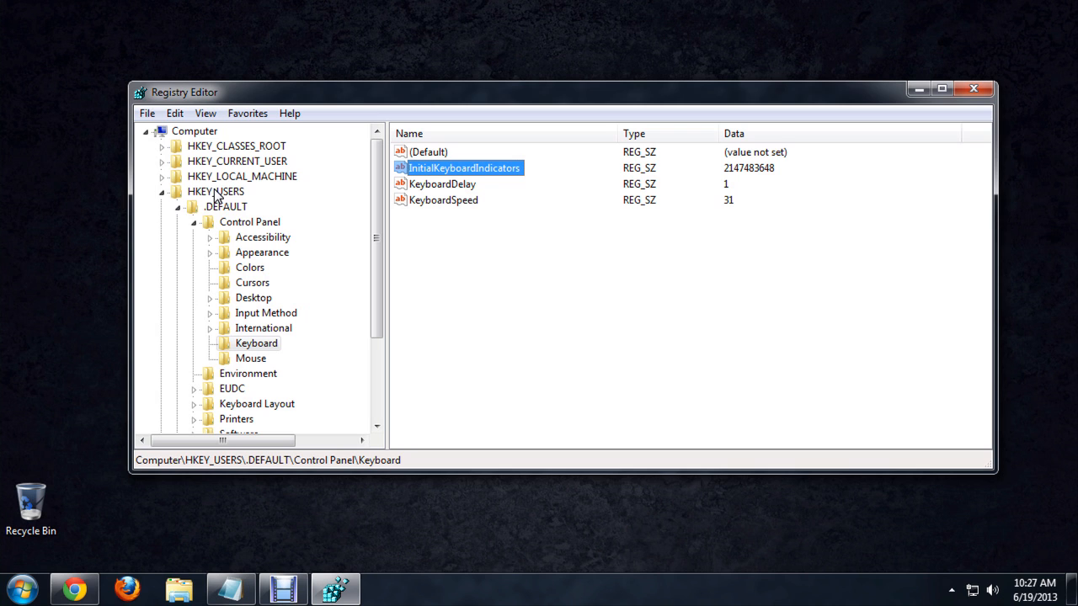
pyautogui.moveTo(245, 226)
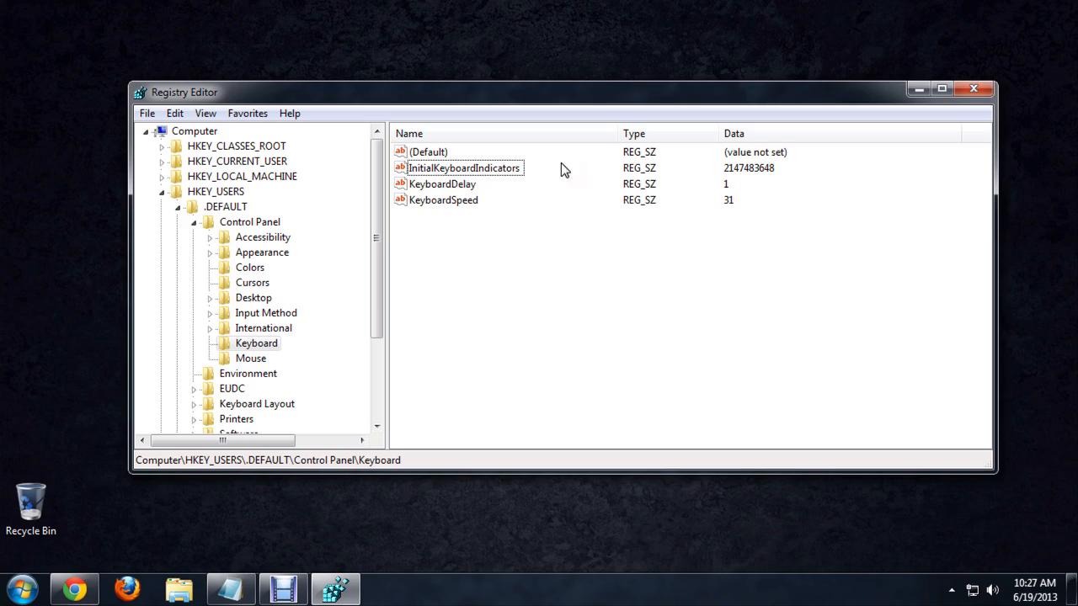
pyautogui.rightClick(463, 167)
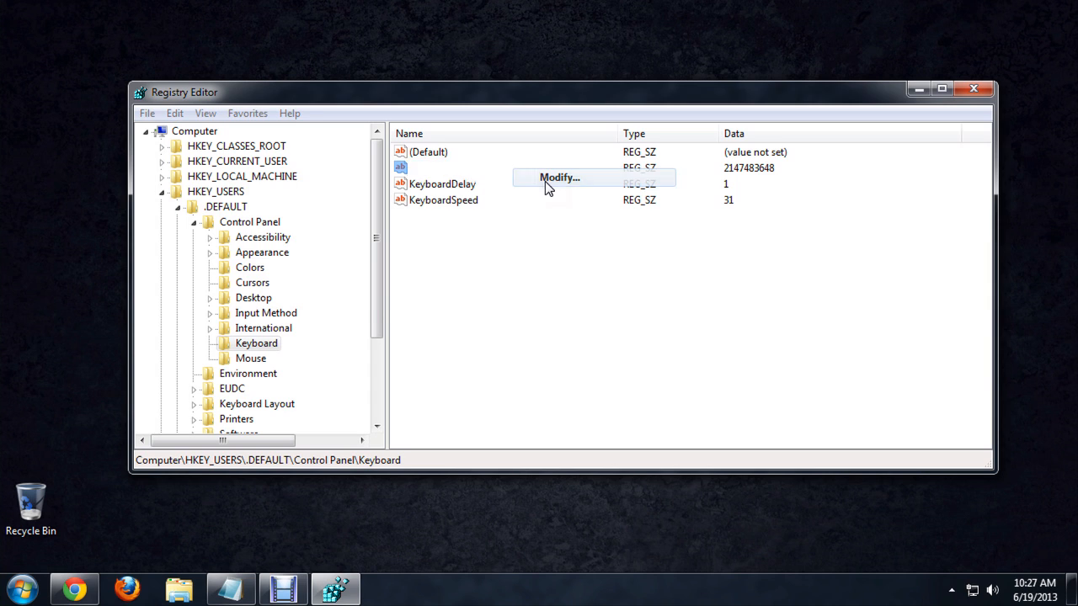
pyautogui.click(559, 177)
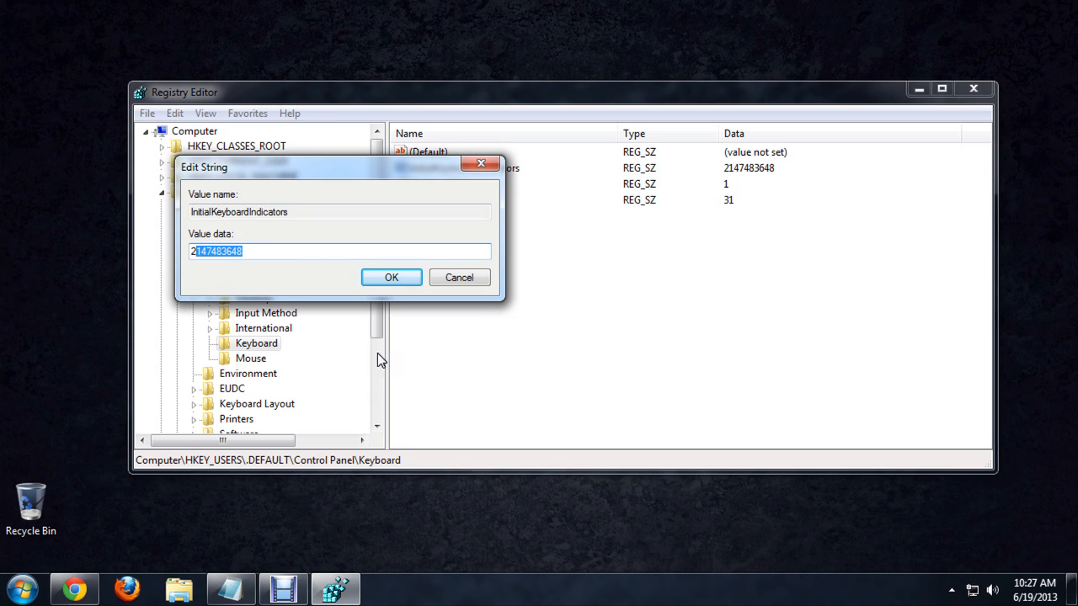
pyautogui.click(391, 277)
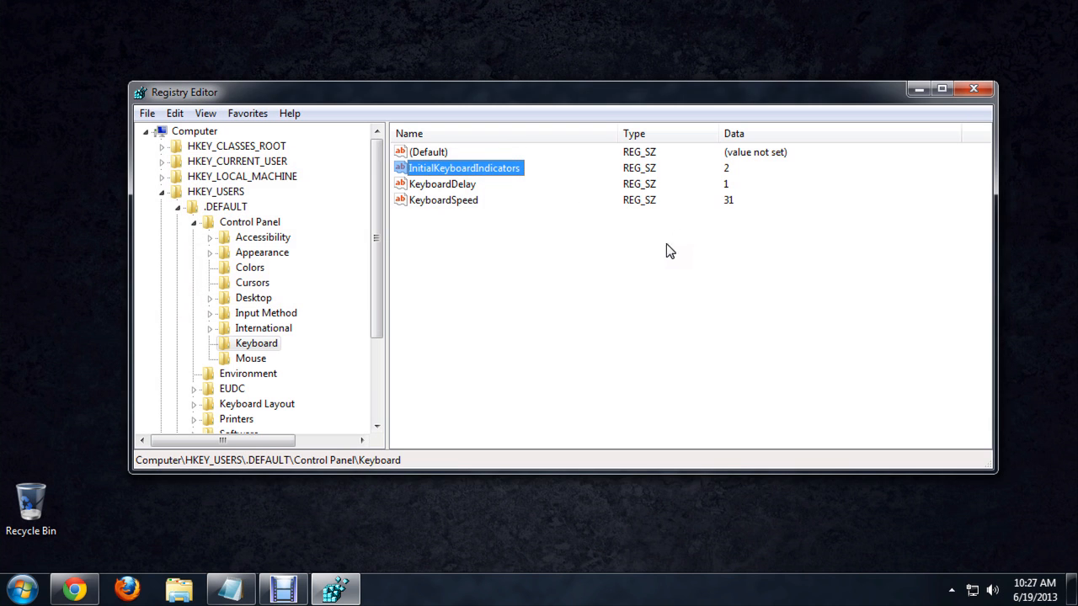